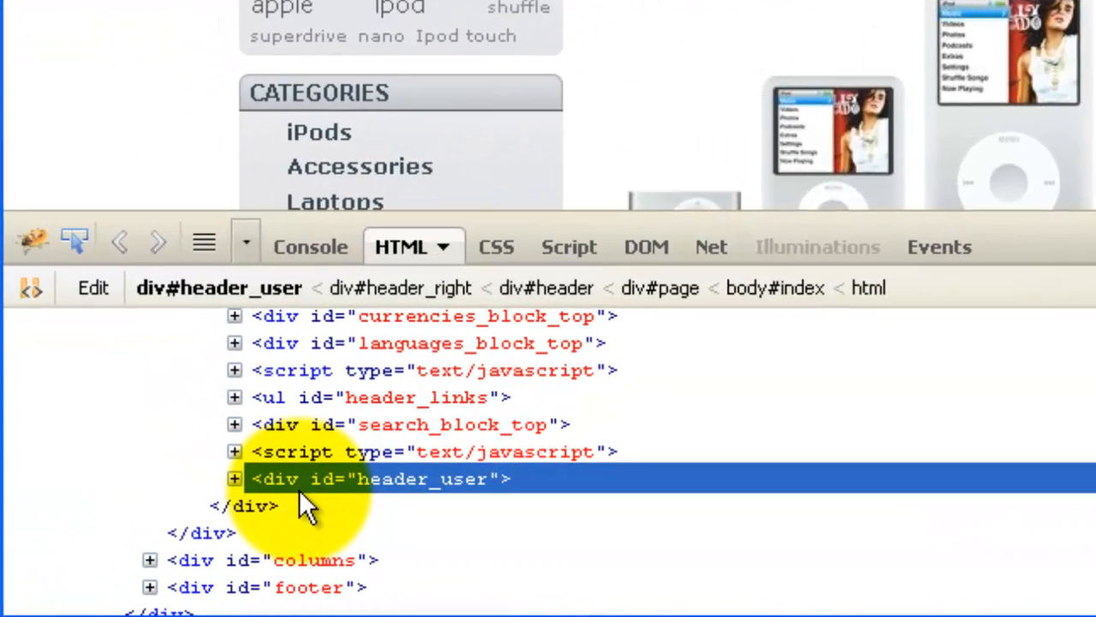
pyautogui.moveTo(449, 528)
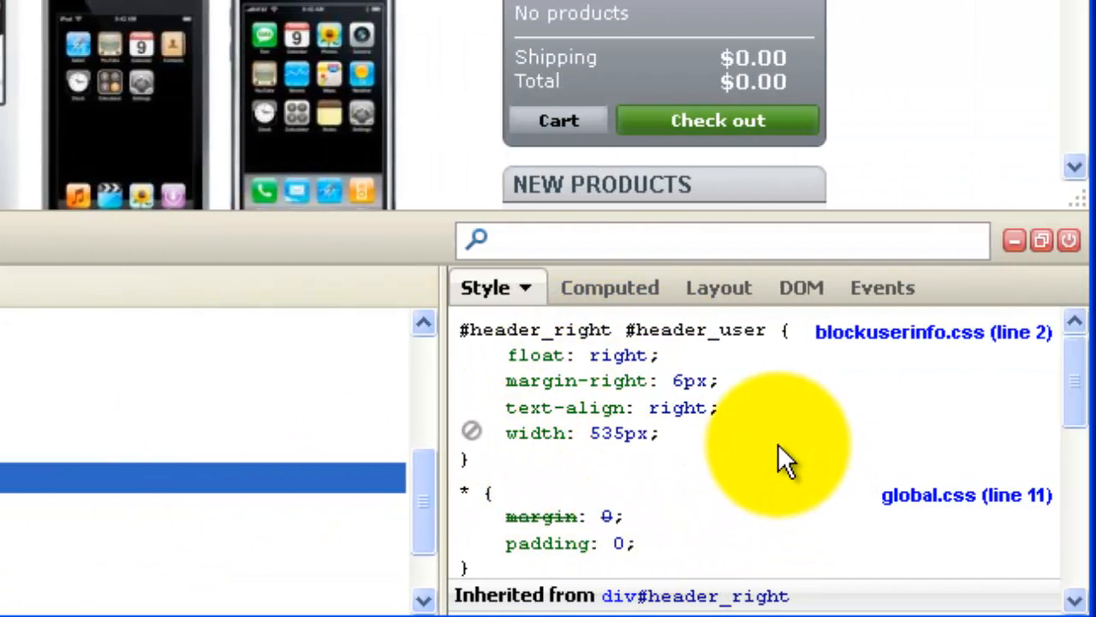
pyautogui.moveTo(505, 363)
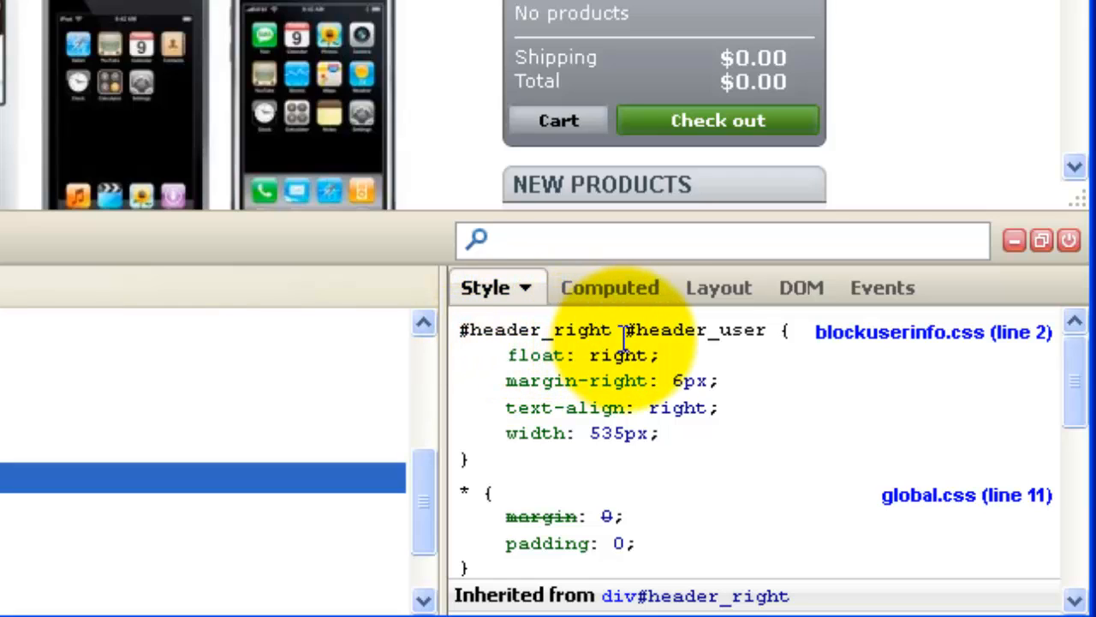
pyautogui.moveTo(737, 339)
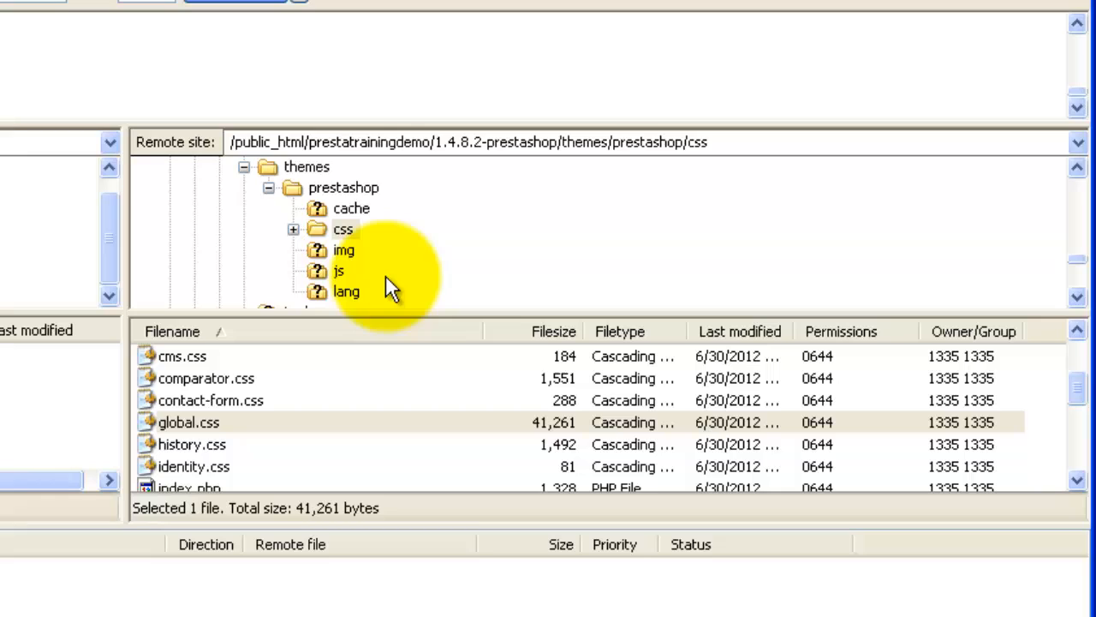
pyautogui.moveTo(343, 209)
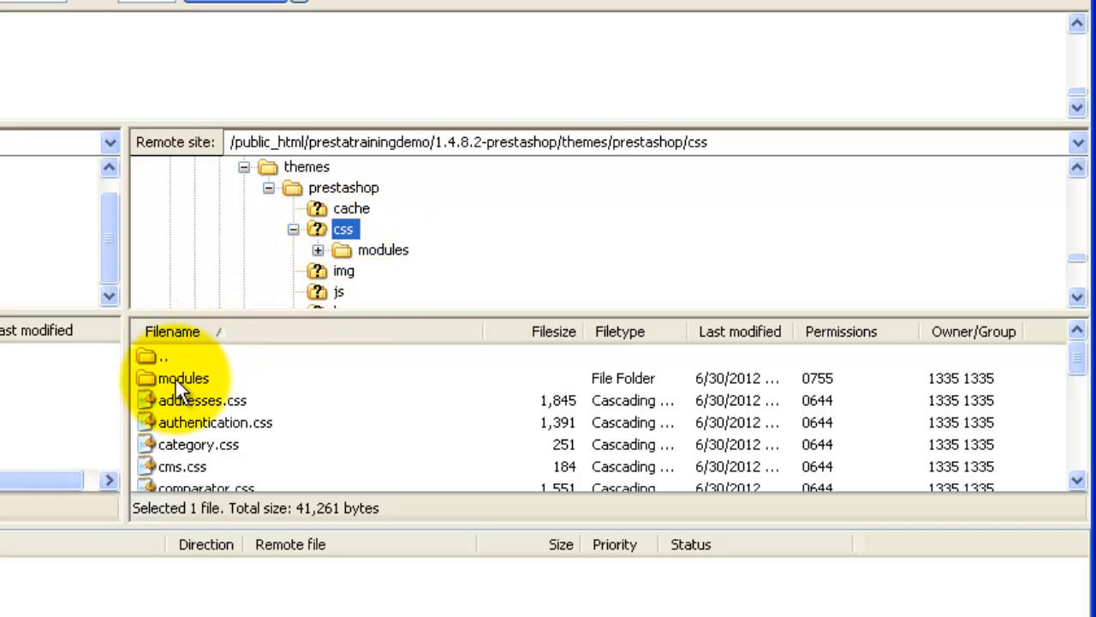
# Step: Open the remote themes/prestashop/css/modules folder and scroll to blockuserinfo
pyautogui.doubleClick(174, 376)
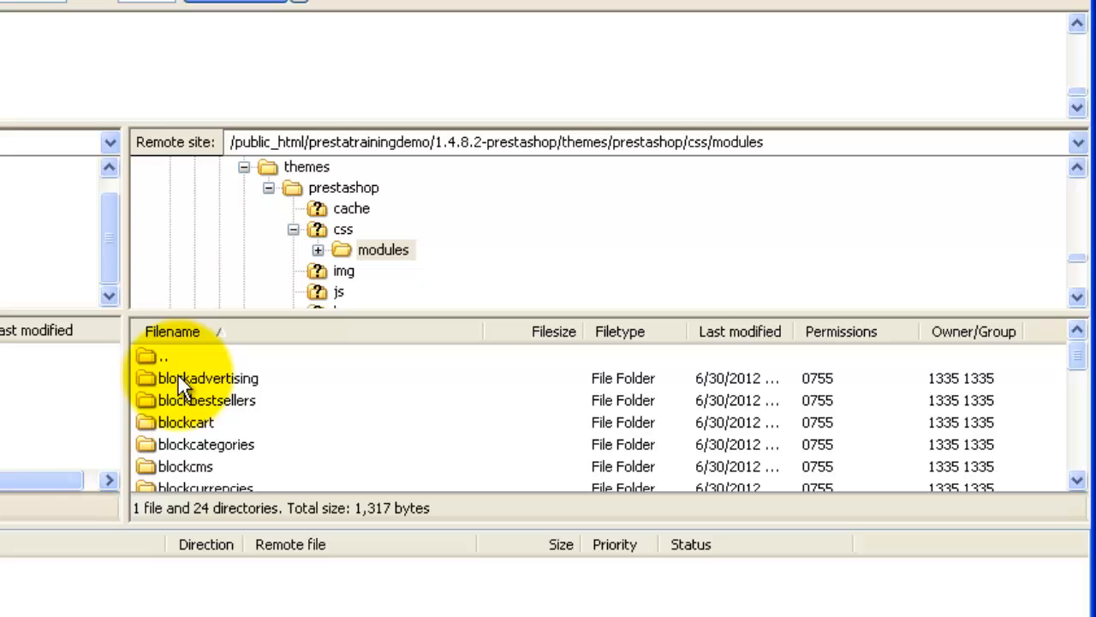
pyautogui.moveTo(1079, 373)
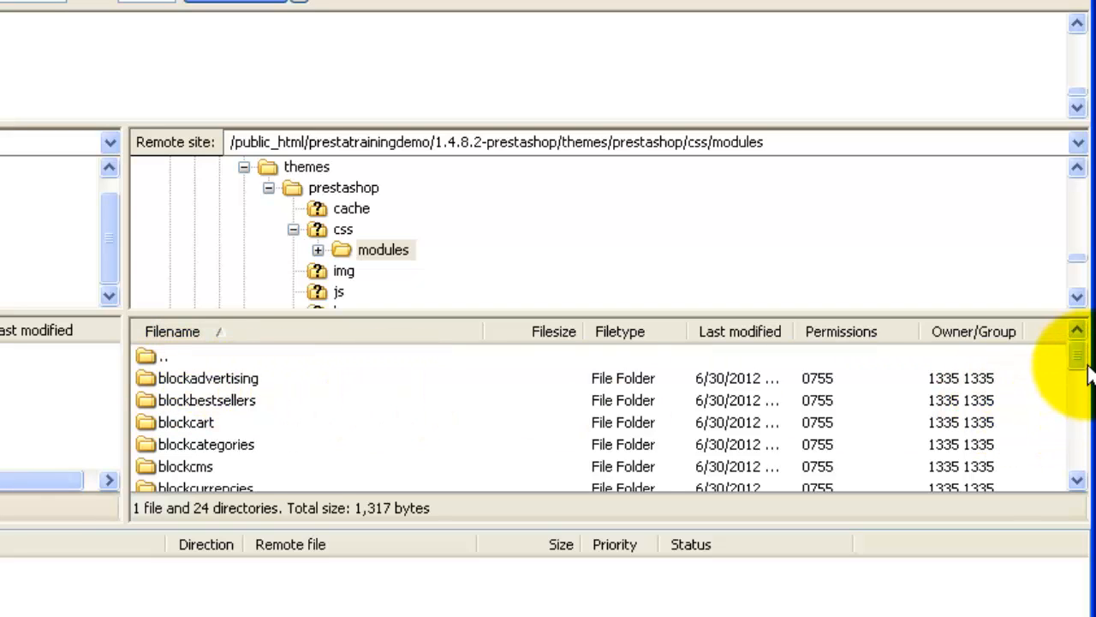
pyautogui.moveTo(1079, 377)
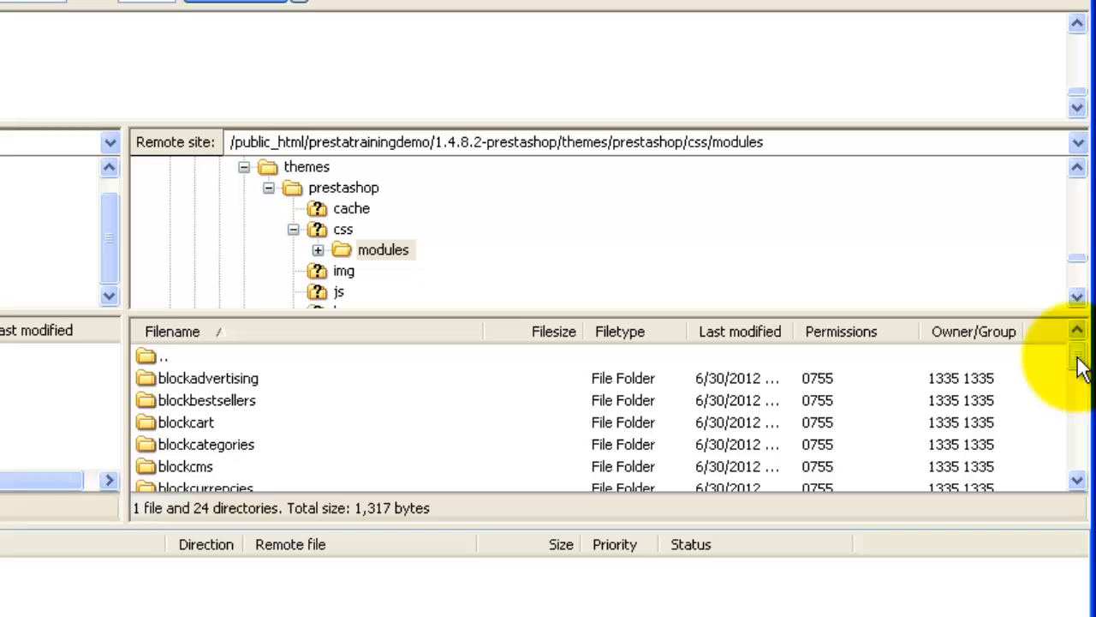
pyautogui.scroll(-3)
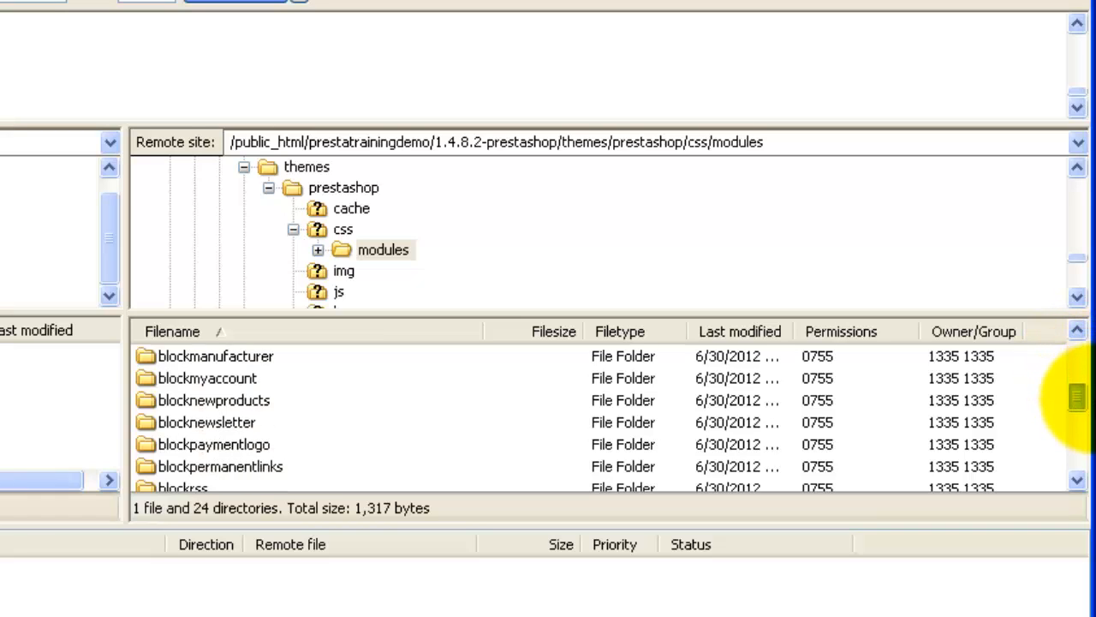
pyautogui.scroll(-3)
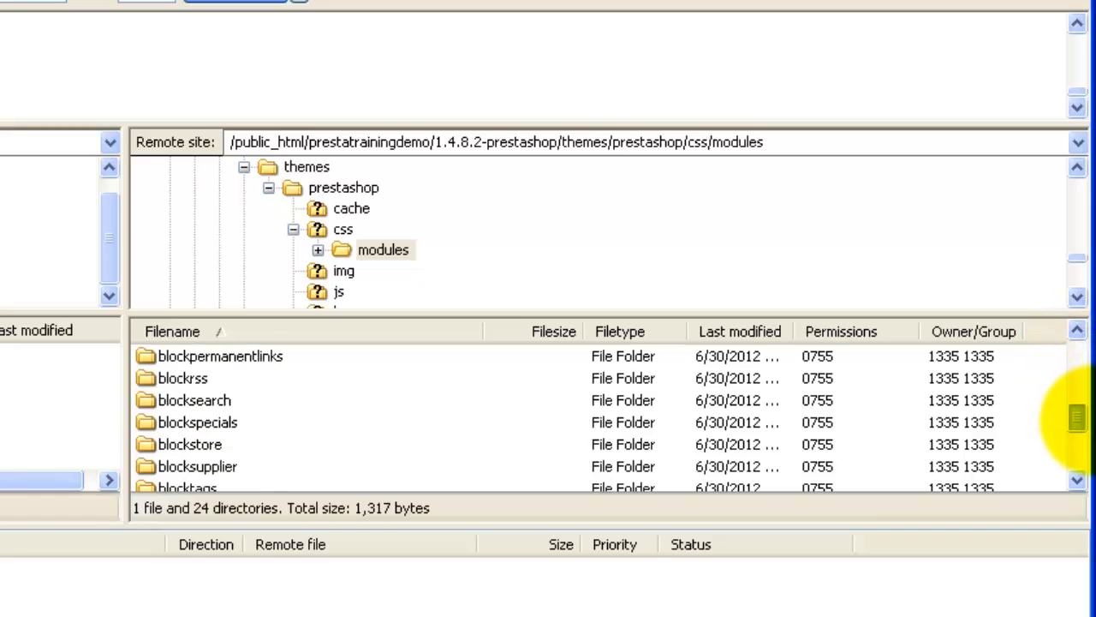
pyautogui.scroll(-3)
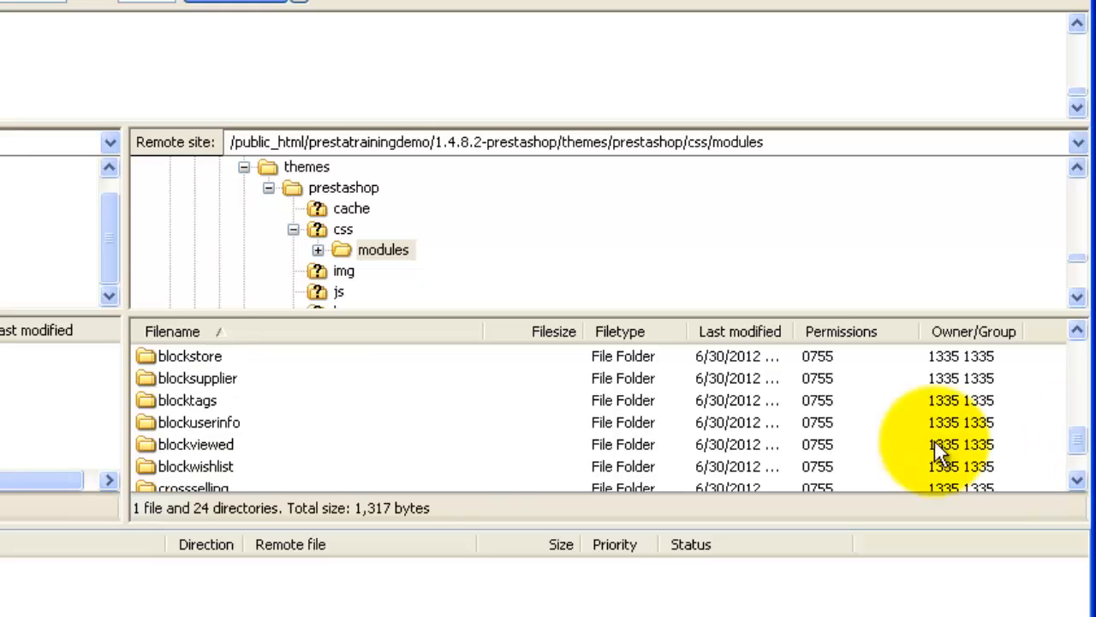
# Step: Enter the blockuserinfo folder and bring up actions for blockuserinfo.css
pyautogui.click(199, 421)
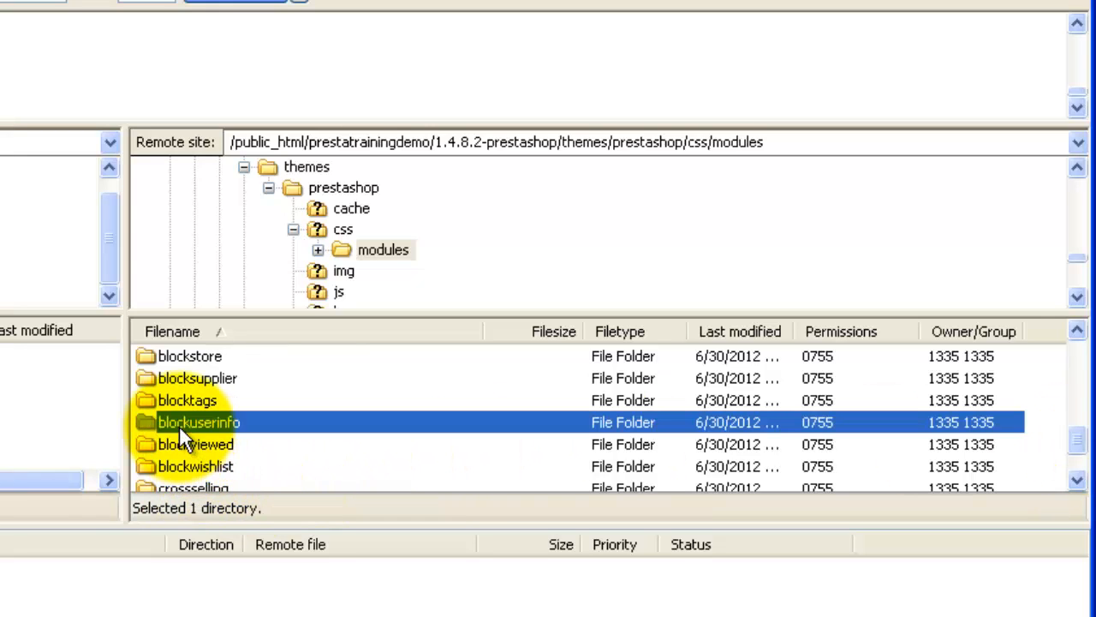
pyautogui.doubleClick(192, 421)
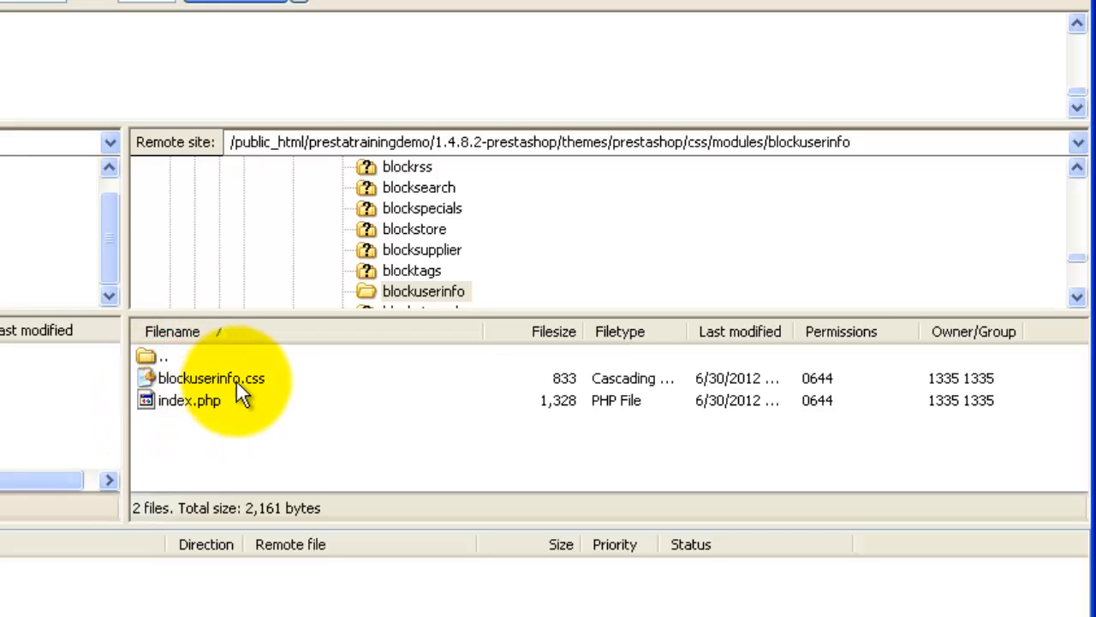
pyautogui.rightClick(199, 378)
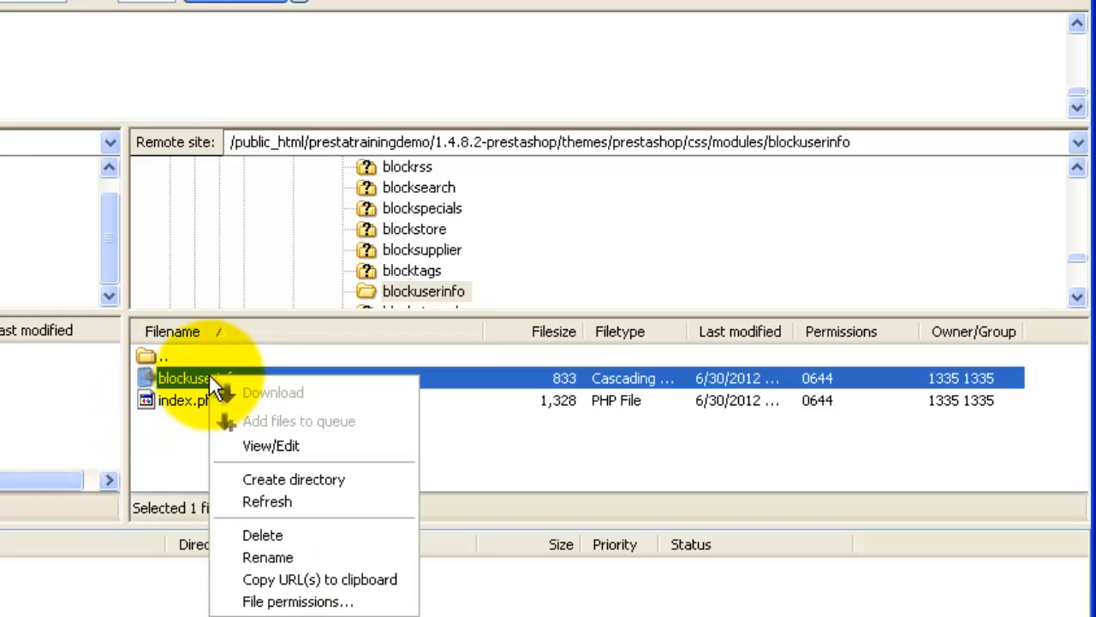
# Step: View/Edit blockuserinfo.css, discarding the local copy to download it afresh
pyautogui.click(271, 445)
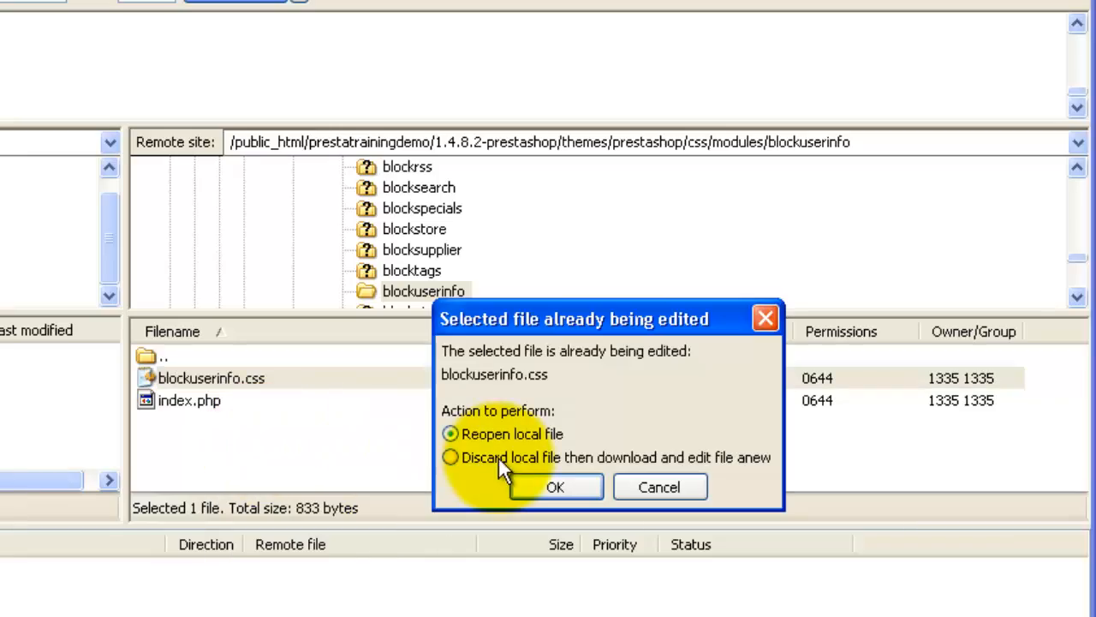
pyautogui.click(555, 486)
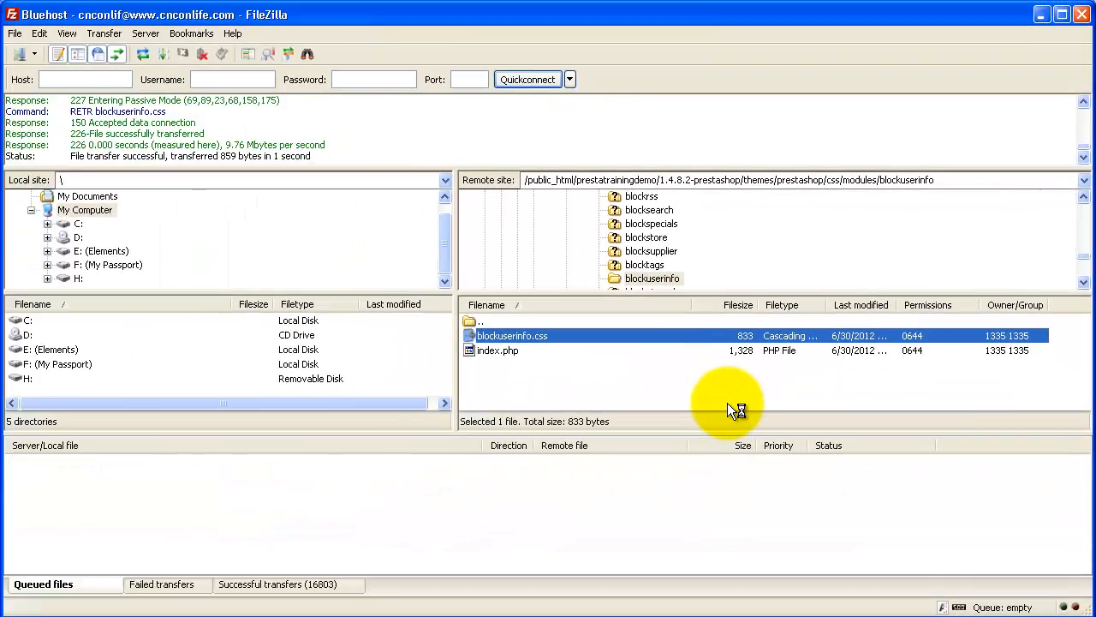
pyautogui.doubleClick(512, 334)
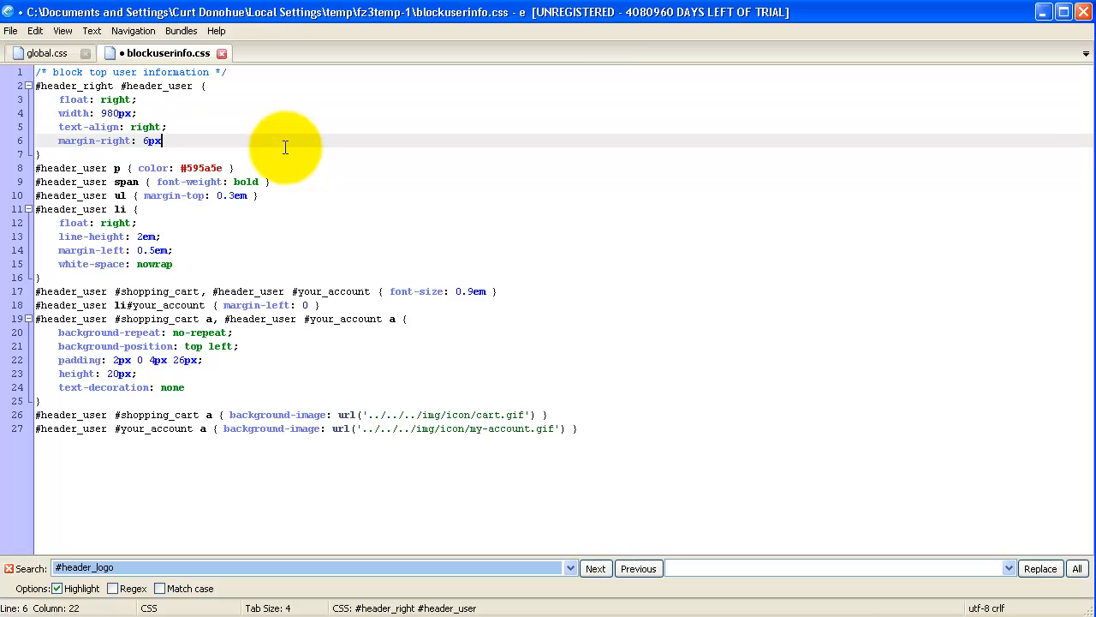
# Step: Change the #header_user width from 535px to 980px and save blockuserinfo.css
pyautogui.click(11, 31)
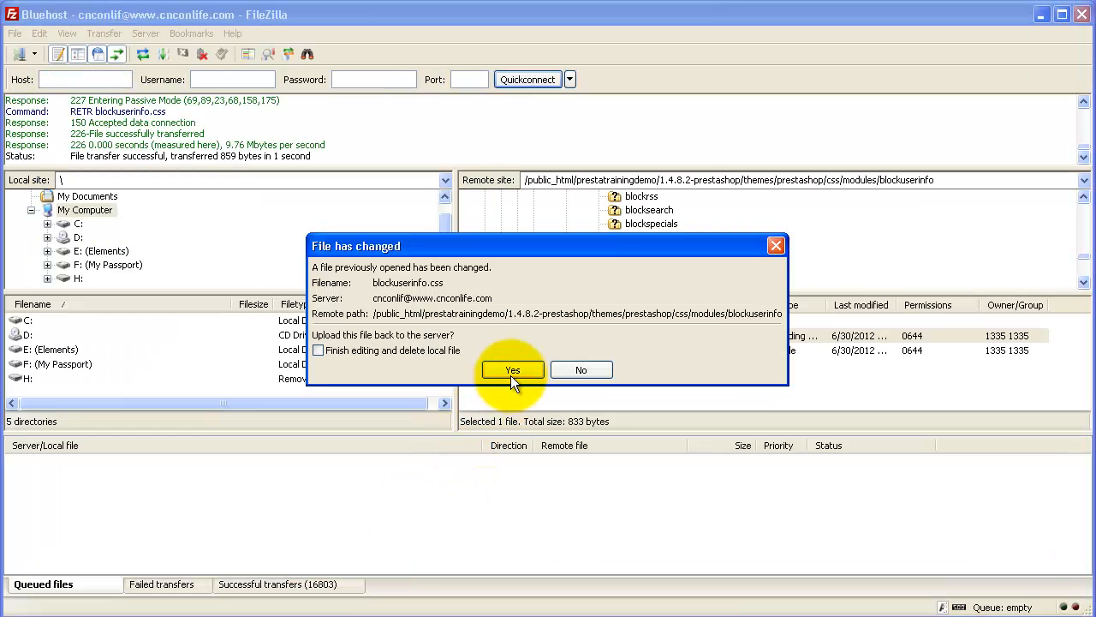
# Step: Confirm Yes in the 'File has changed' dialog to upload blockuserinfo.css
pyautogui.click(512, 370)
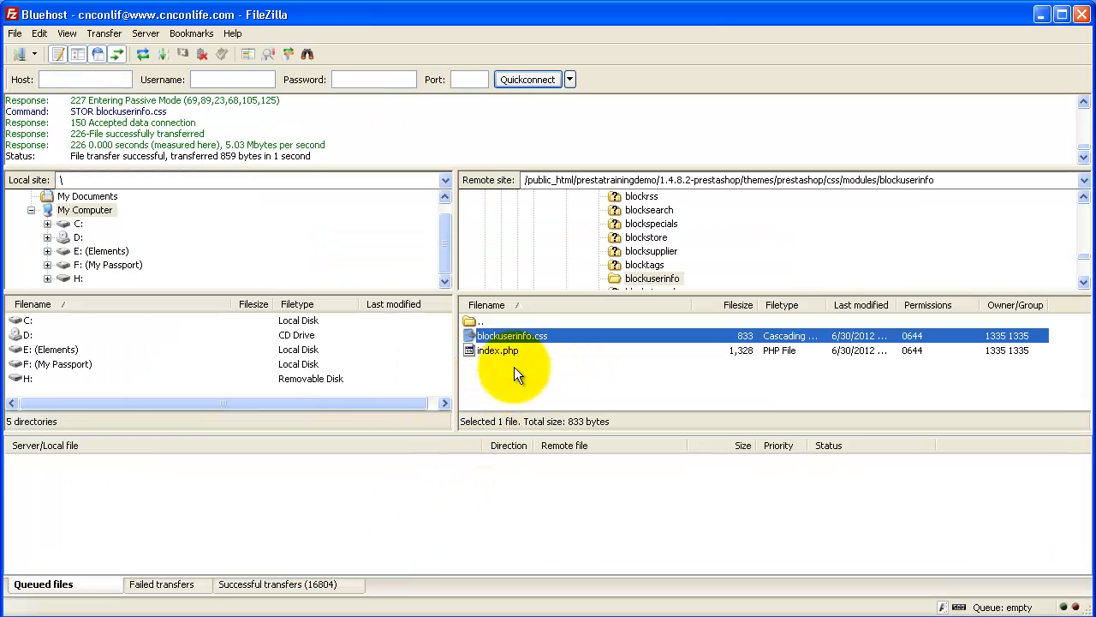
pyautogui.moveTo(502, 340)
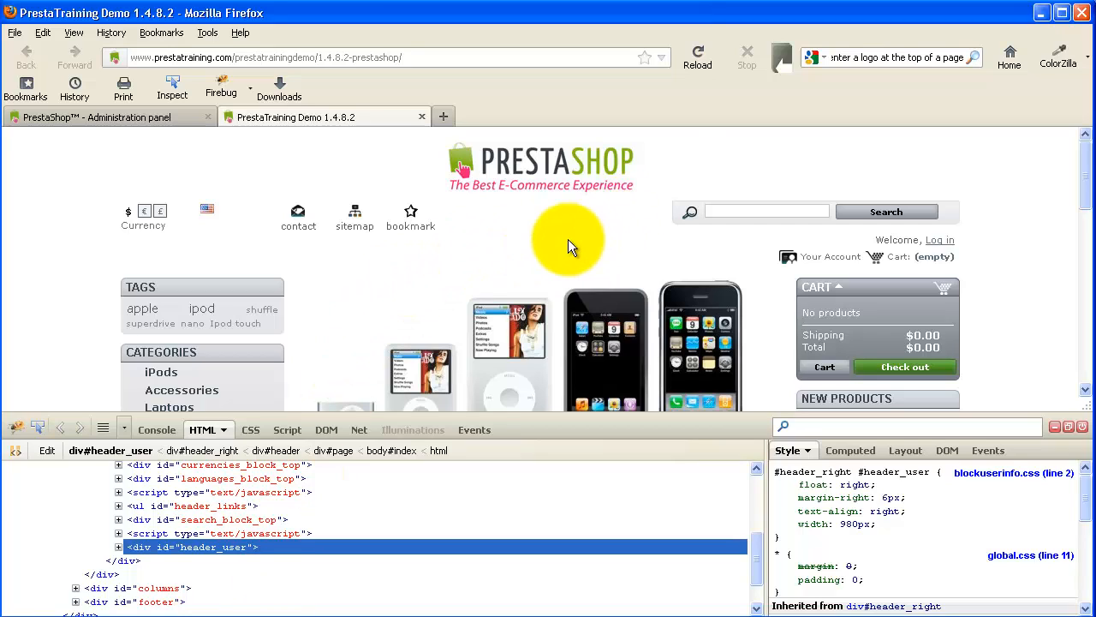
# Step: Reload the PrestaShop page and inspect div#header_user in Firebug showing width 980px
pyautogui.click(698, 55)
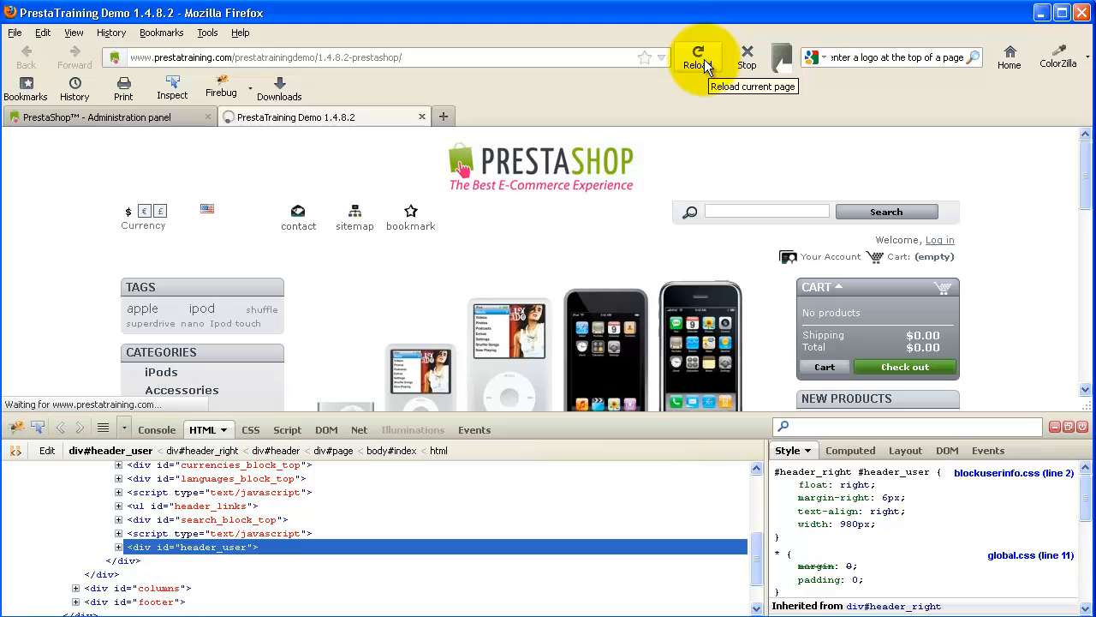
pyautogui.click(699, 53)
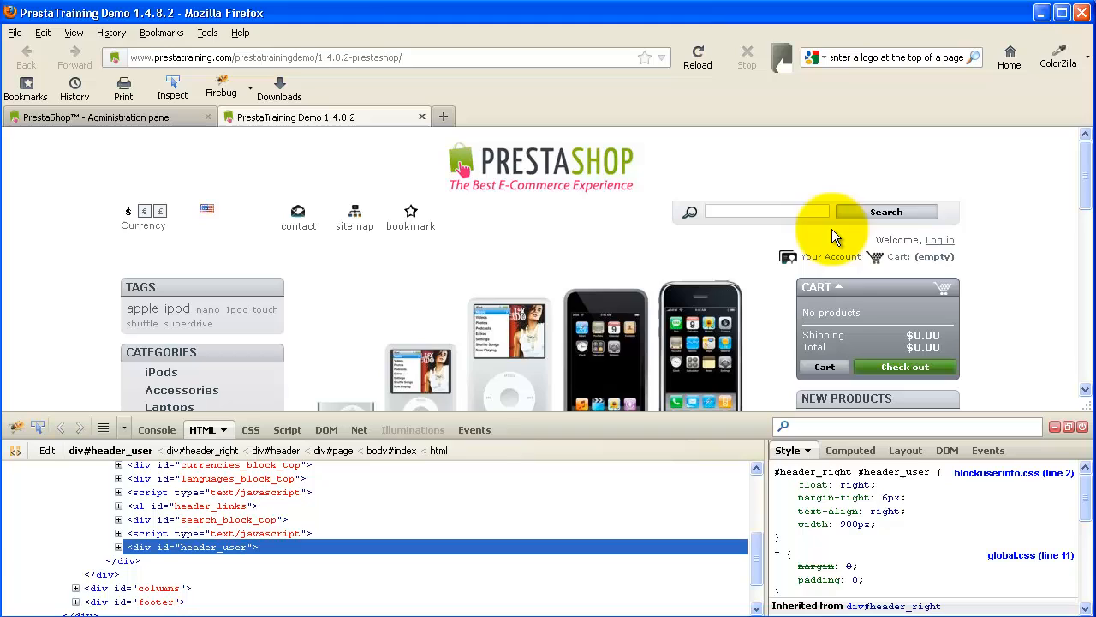
pyautogui.moveTo(905, 261)
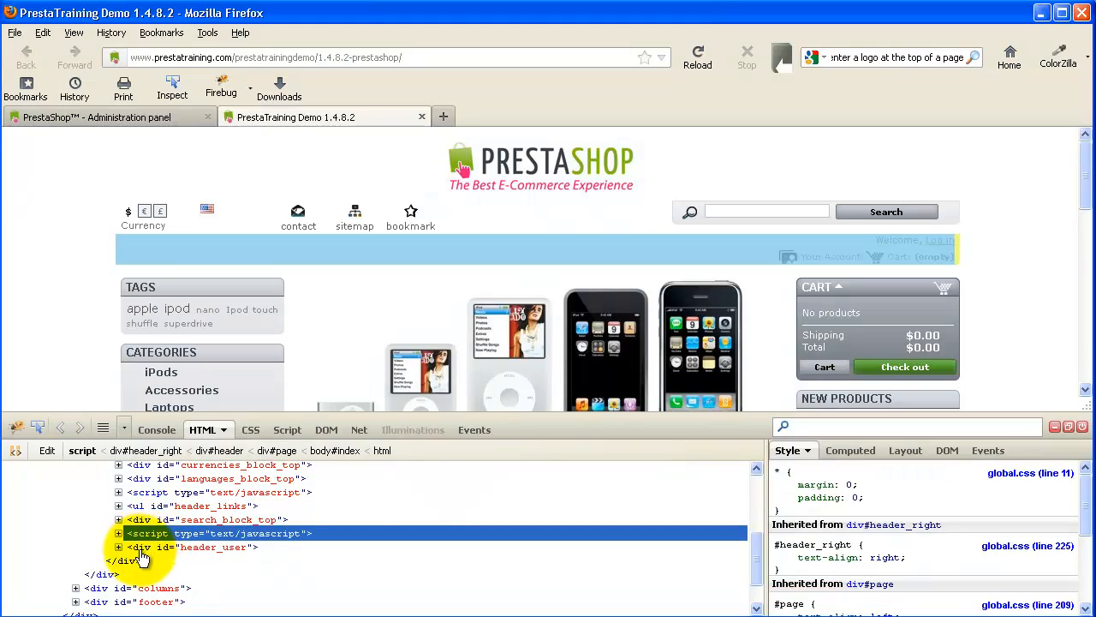
pyautogui.click(202, 549)
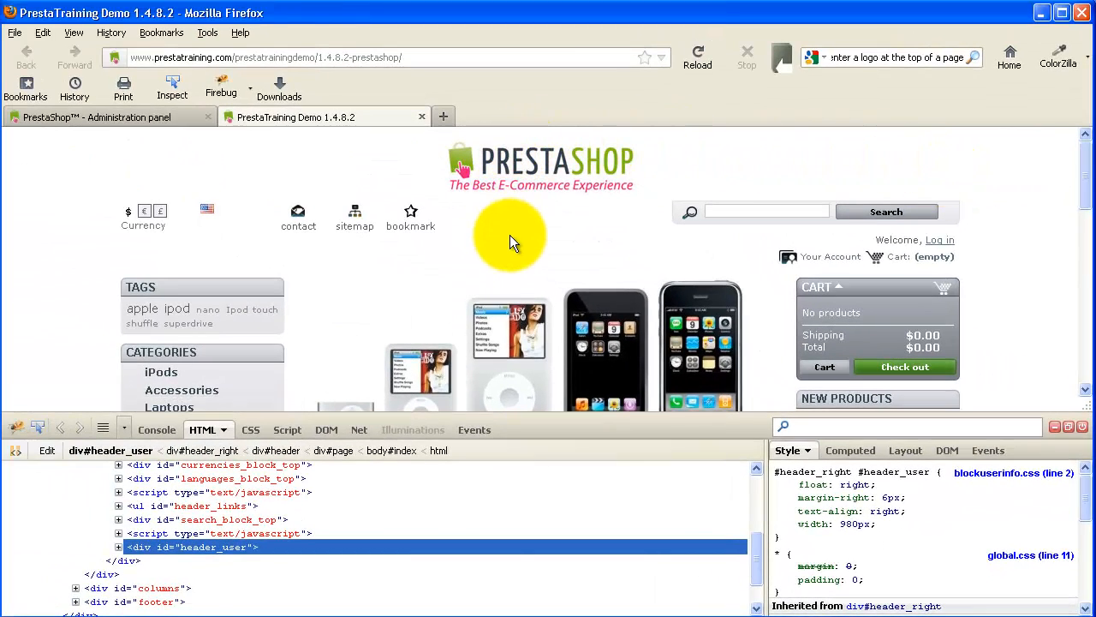
pyautogui.moveTo(555, 247)
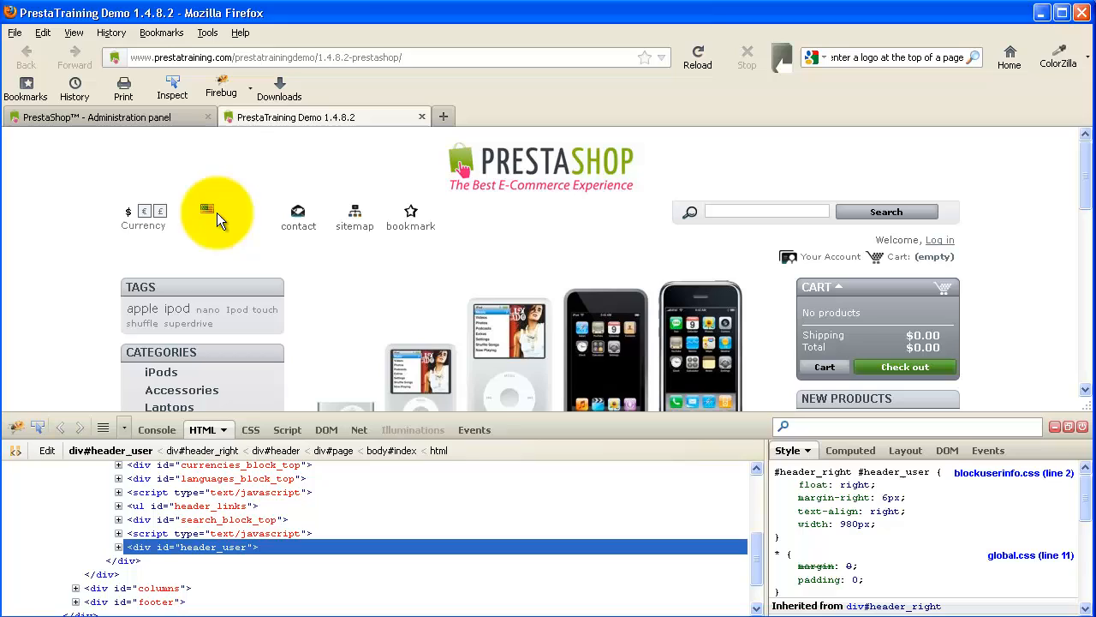
pyautogui.moveTo(134, 244)
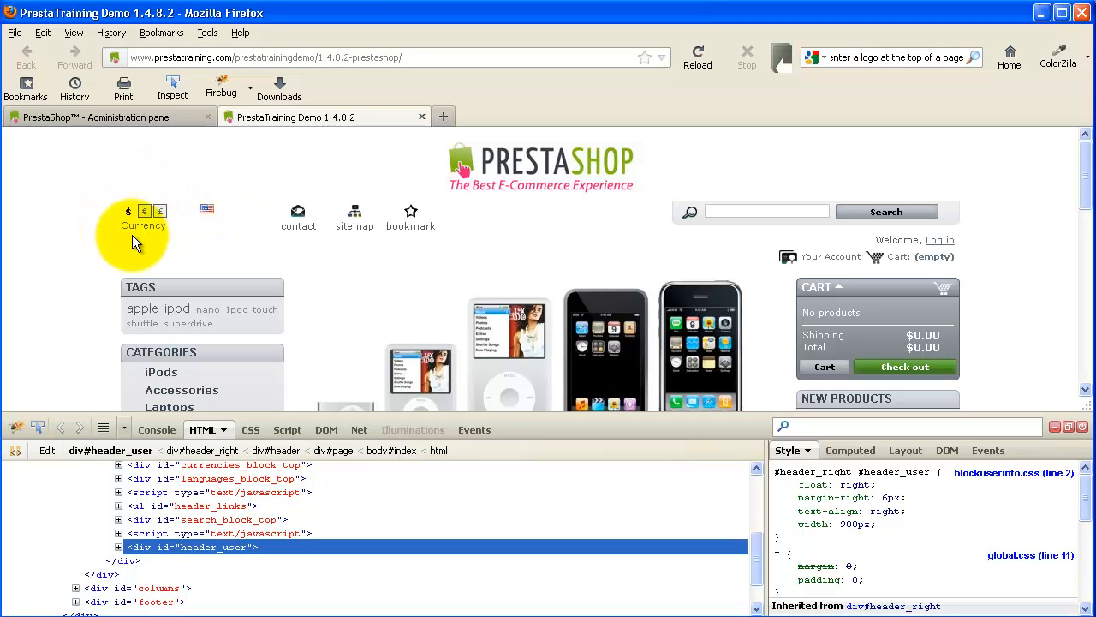
pyautogui.moveTo(219, 225)
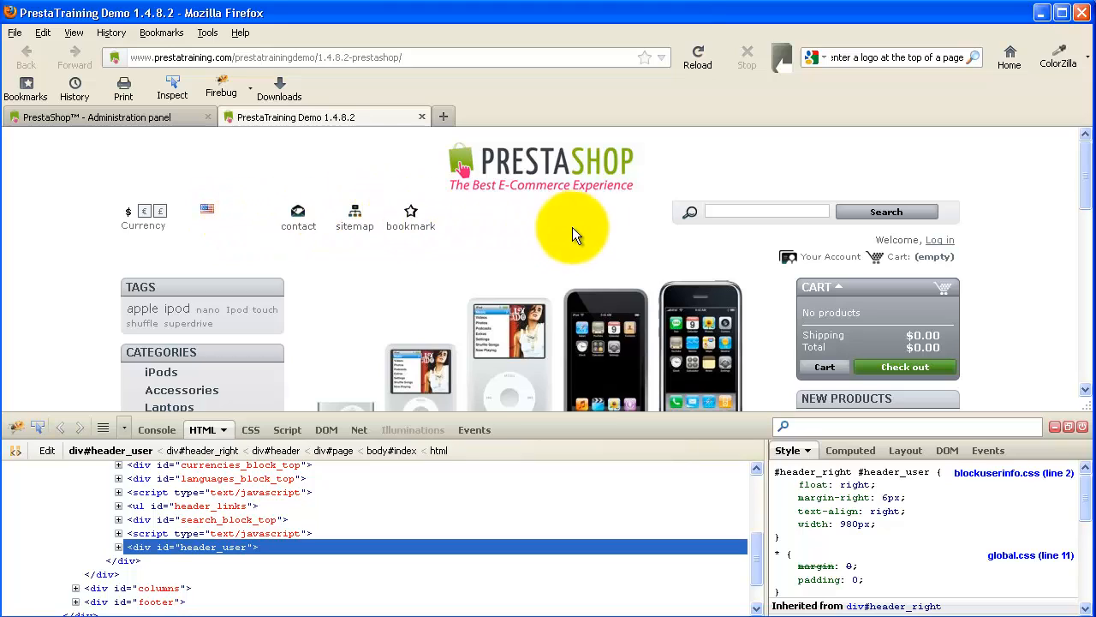
pyautogui.moveTo(740, 249)
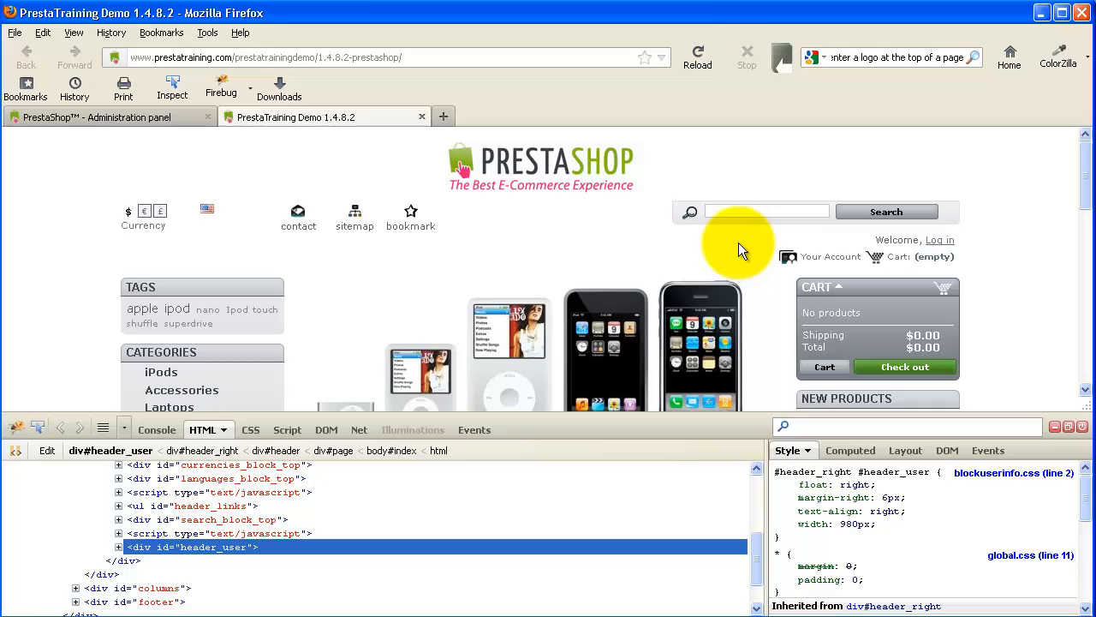
pyautogui.moveTo(593, 229)
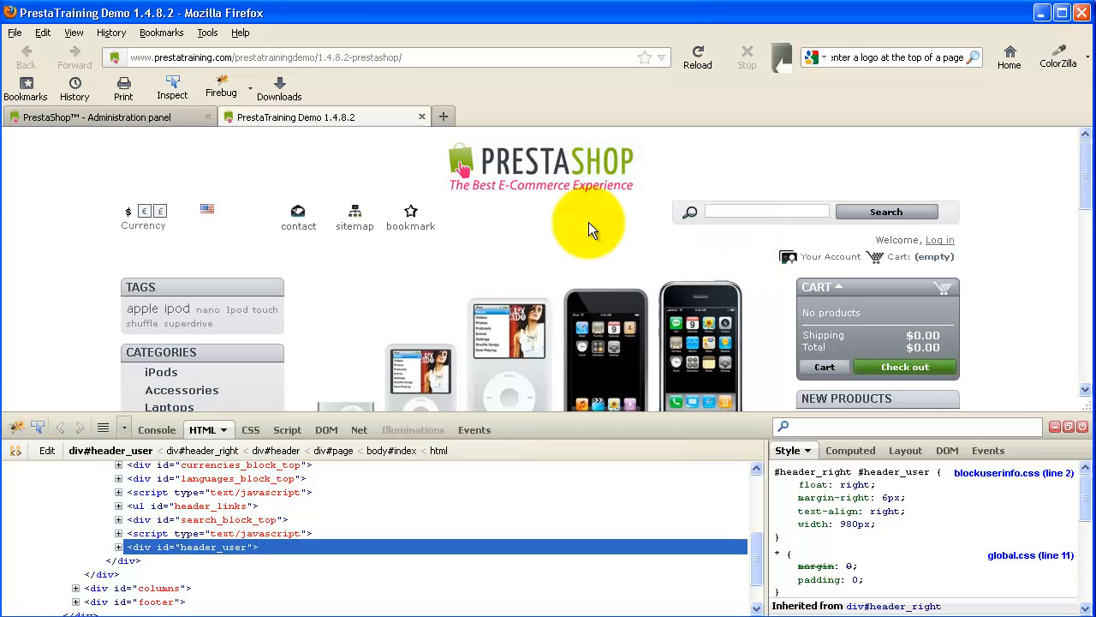